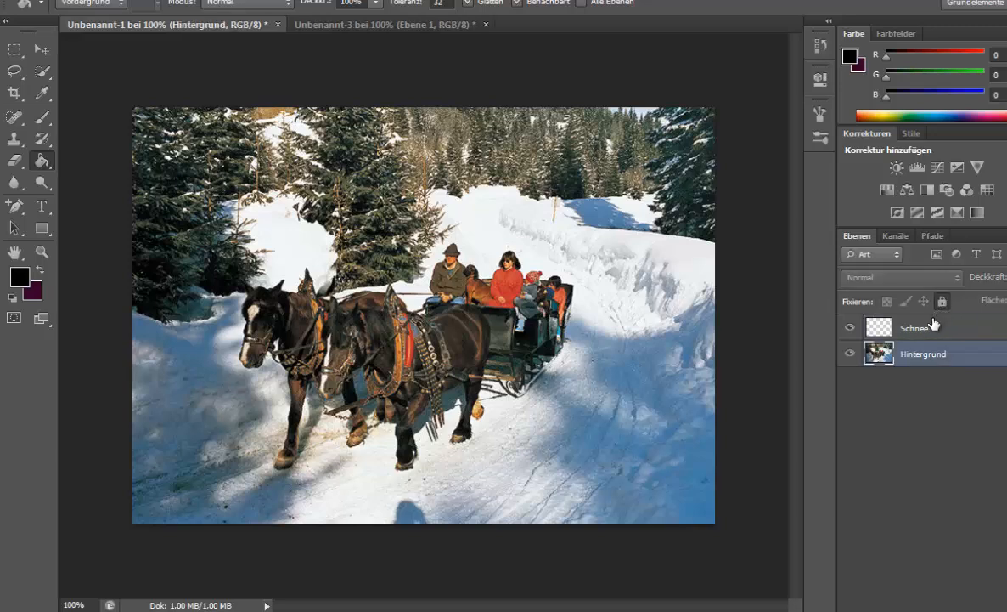
- Fill the Schnee layer black and add Gaussian monochrome noise via Rauschen hinzufügen
left_click(914, 327)
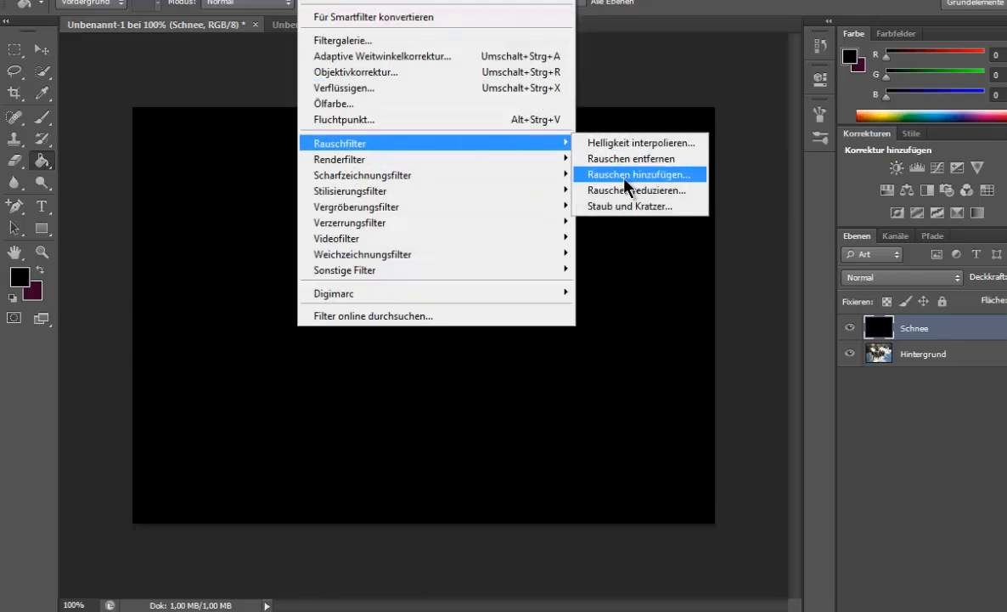
left_click(638, 173)
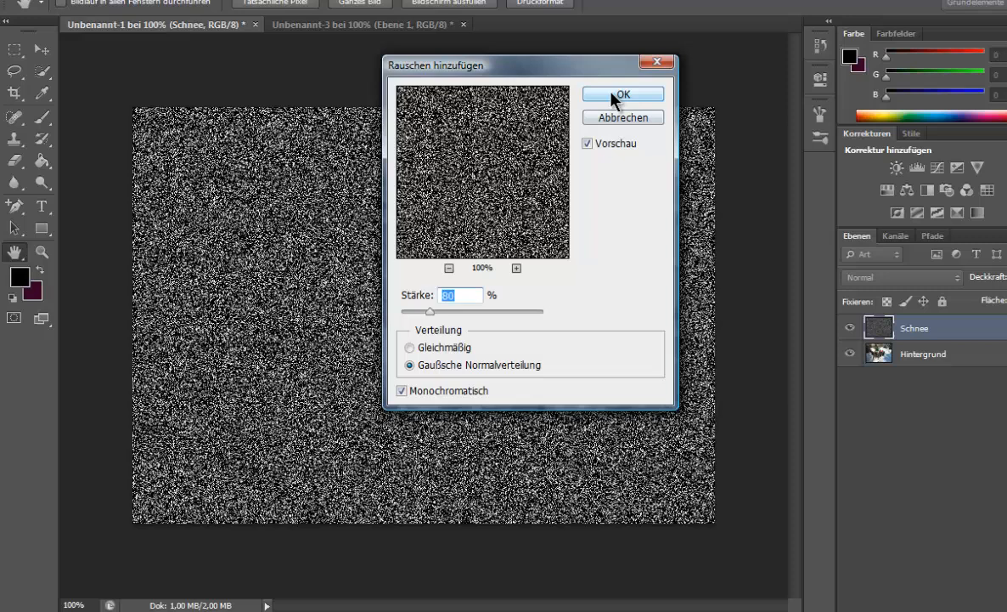
left_click(622, 93)
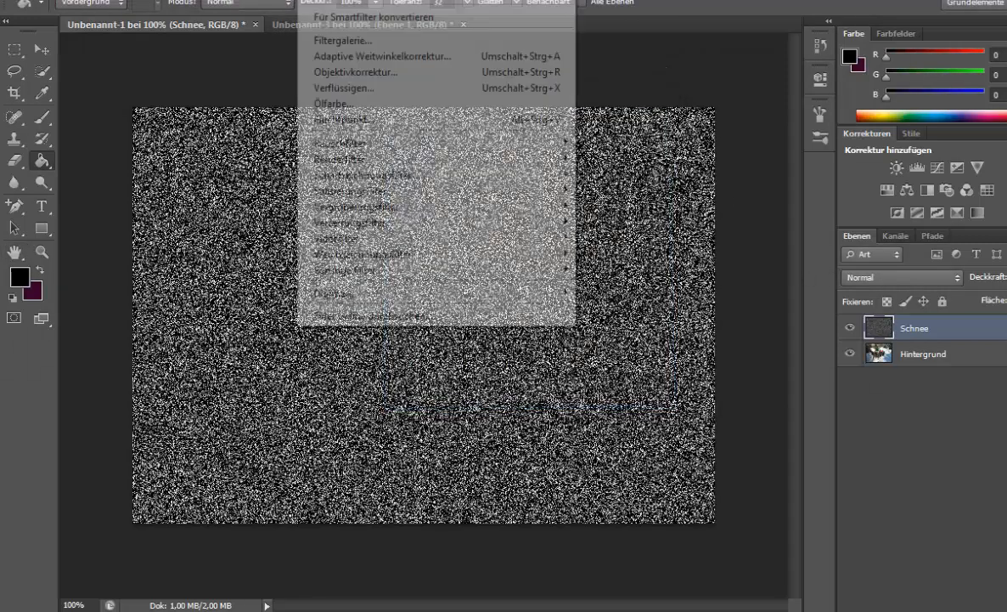
mouse_move(362, 255)
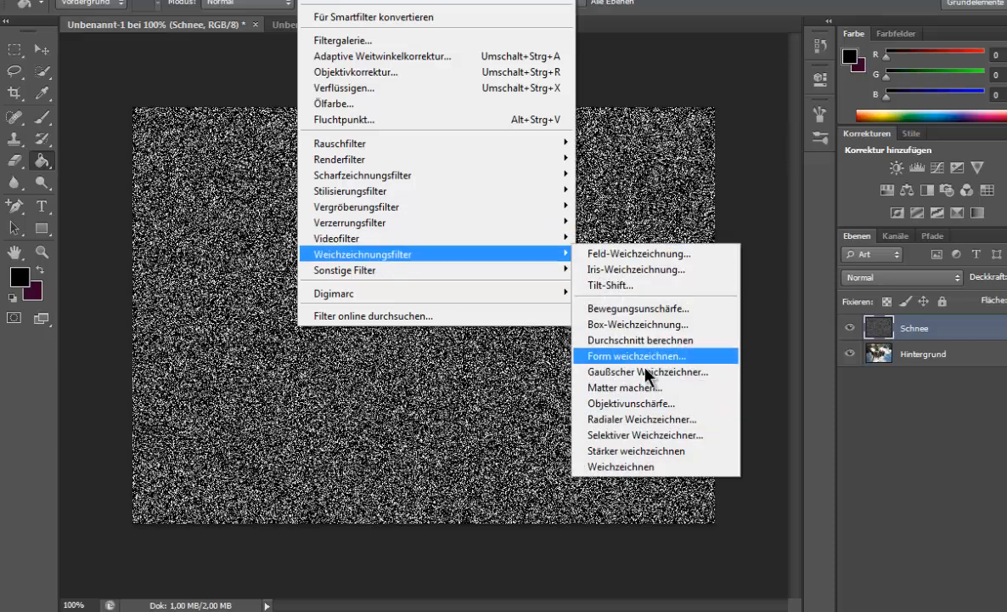
mouse_move(625, 375)
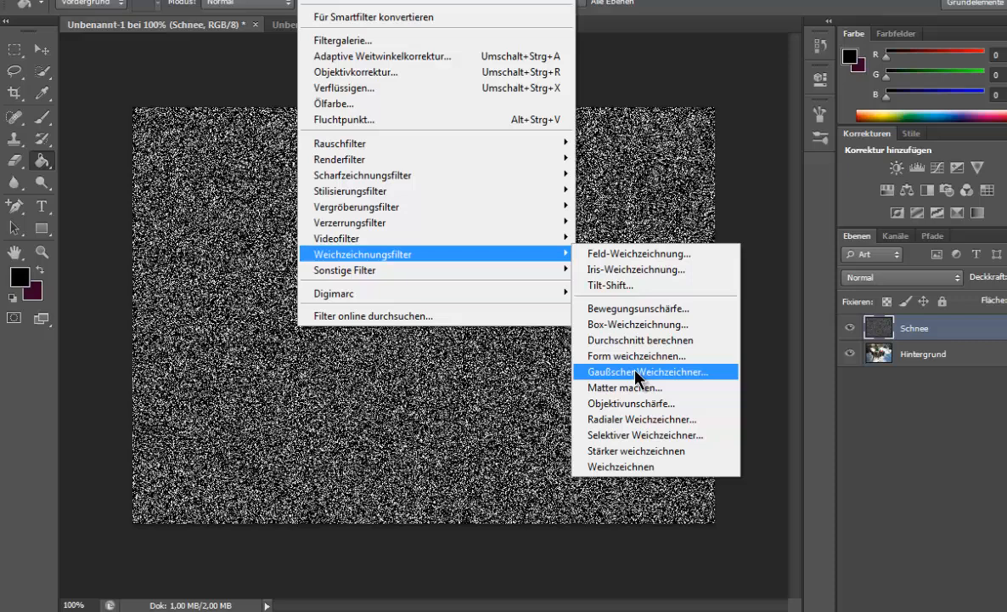
- Apply Gaußscher Weichzeichner with a 1,0-pixel radius to the Schnee layer
left_click(656, 370)
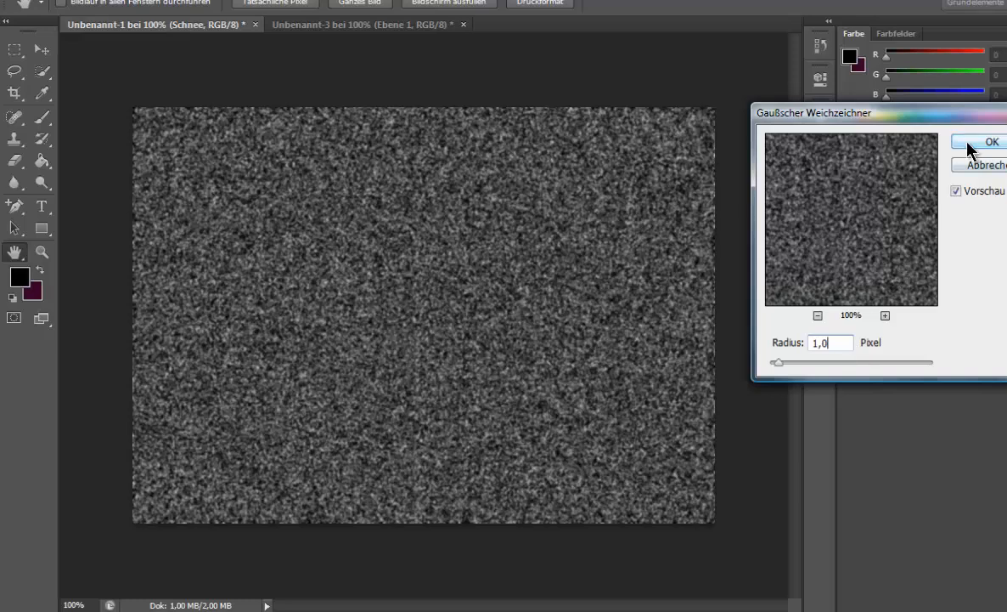
left_click(981, 141)
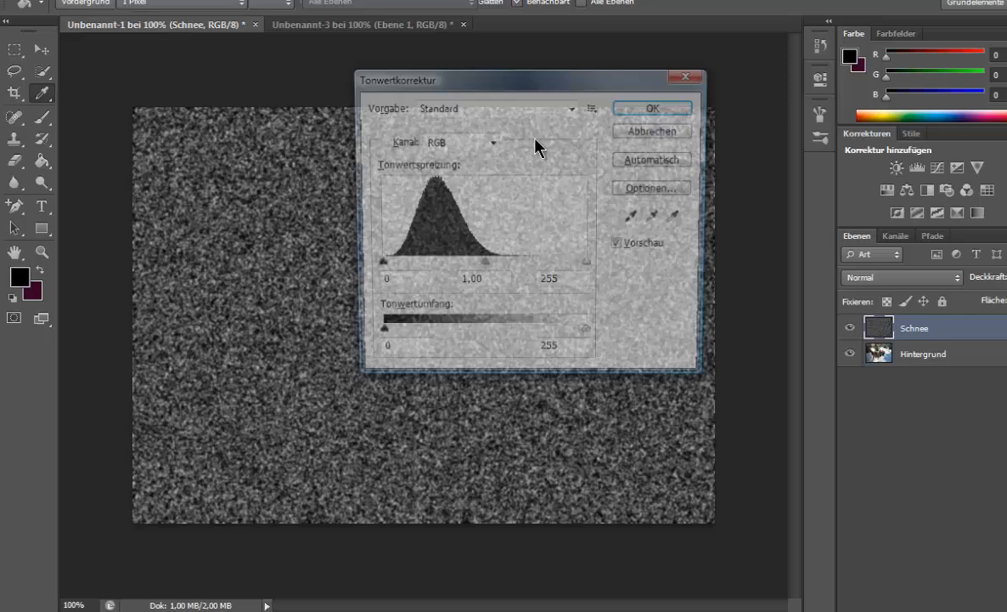
- Apply Tonwertkorrektur at about 107 / 1,00 / 170 so the noise becomes sparse white flakes
left_click_drag(384, 265, 459, 265)
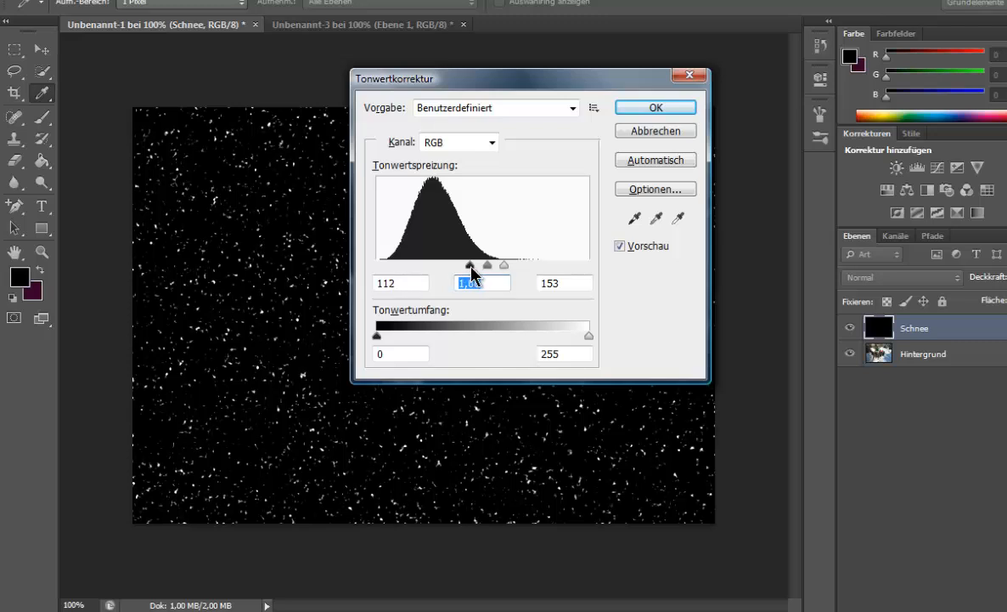
left_click_drag(503, 265, 511, 265)
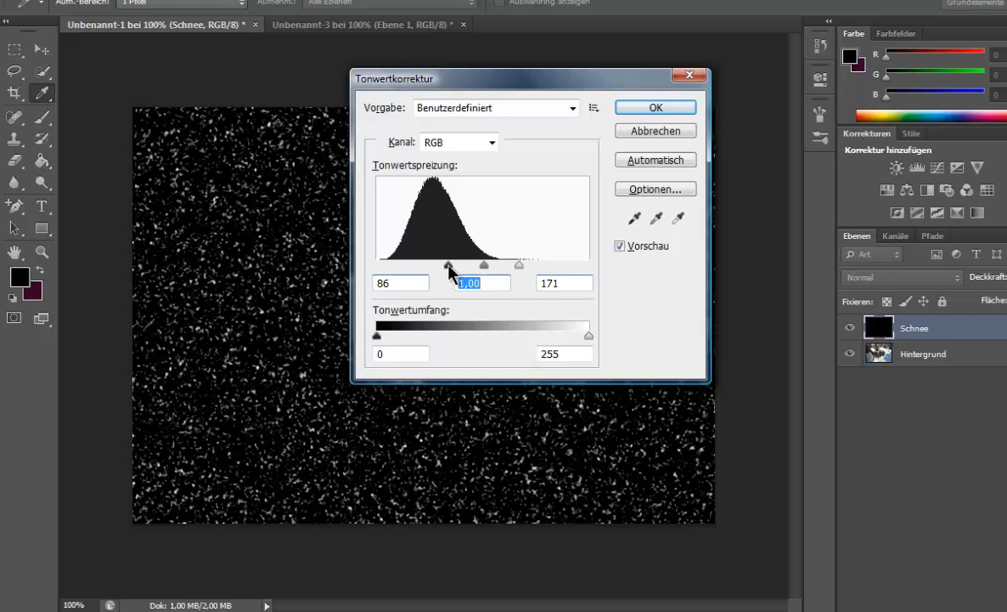
left_click_drag(448, 265, 466, 265)
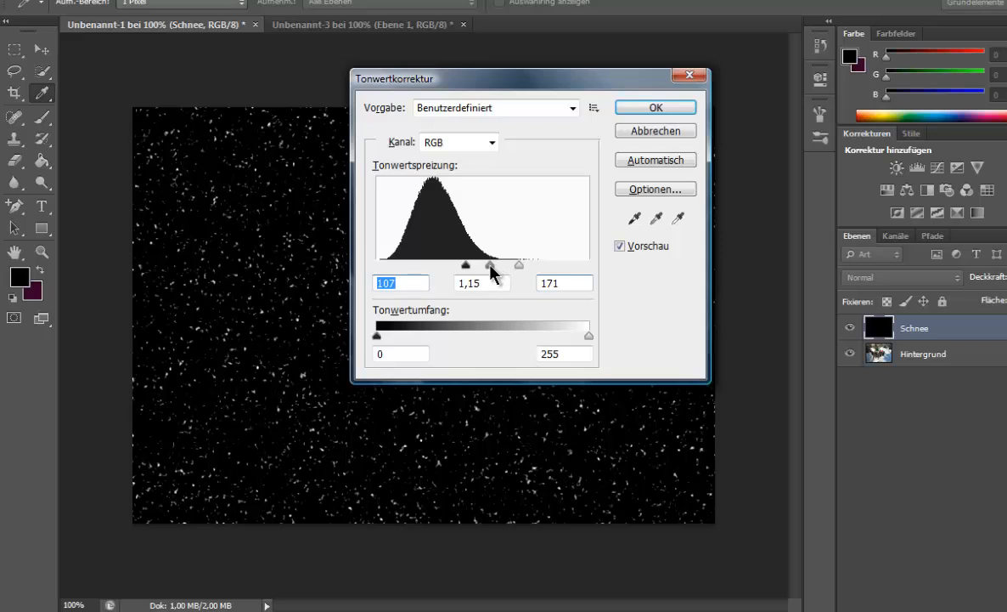
left_click_drag(491, 265, 496, 265)
type("170")
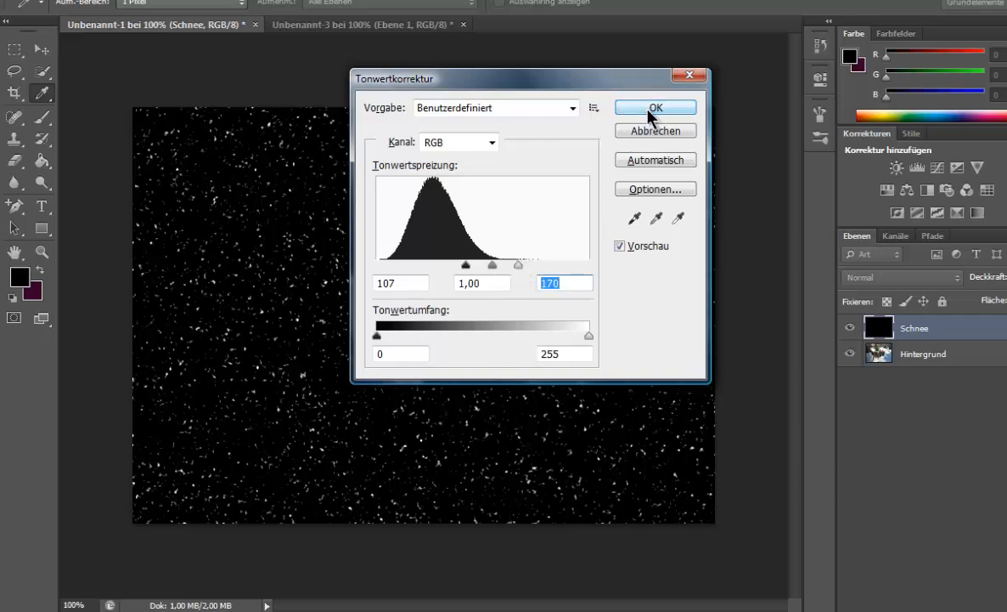
left_click(656, 107)
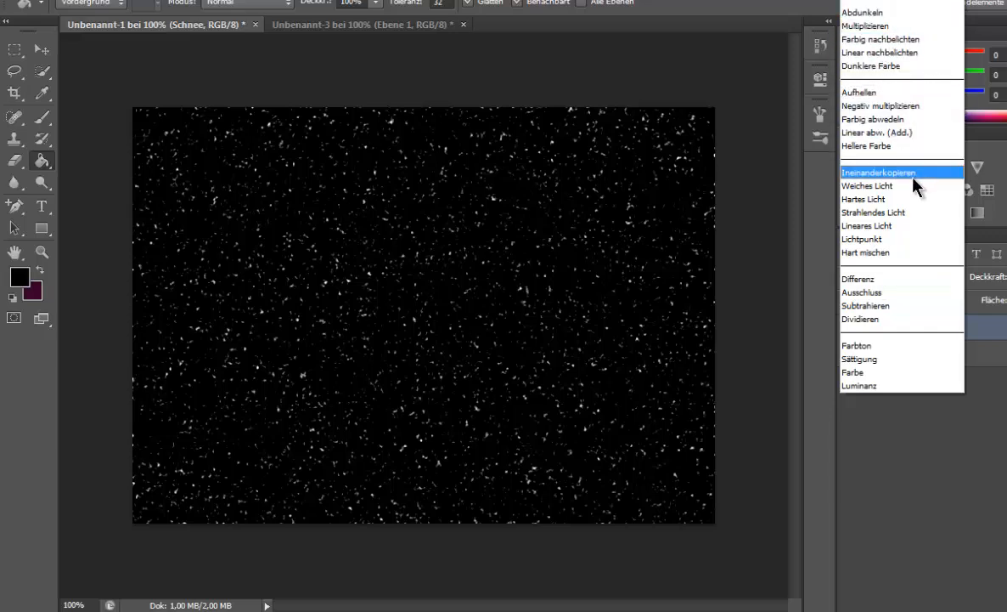
mouse_move(890, 117)
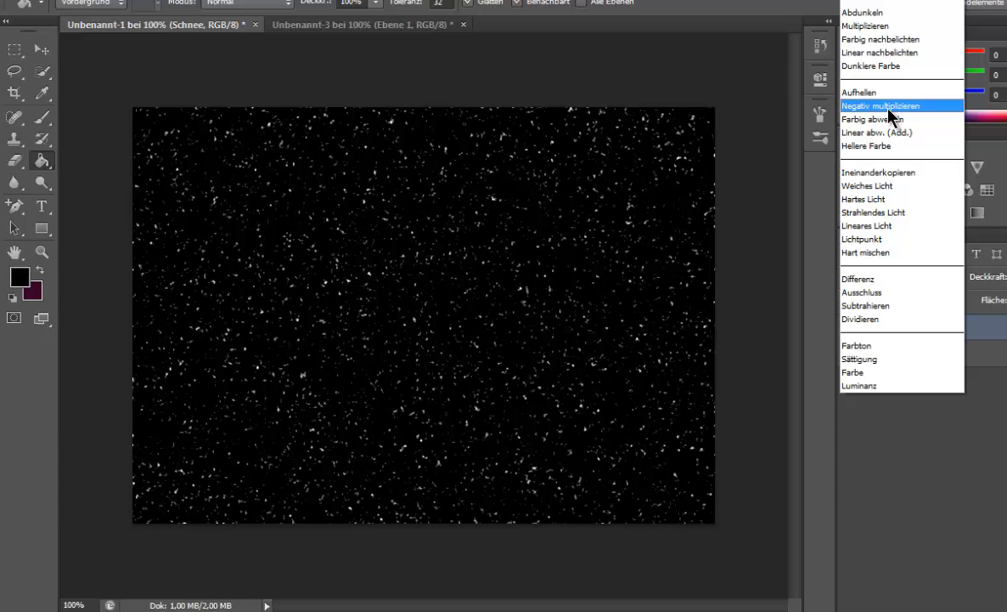
- Set the Schnee layer's blend mode to Negativ multiplizieren
left_click(880, 106)
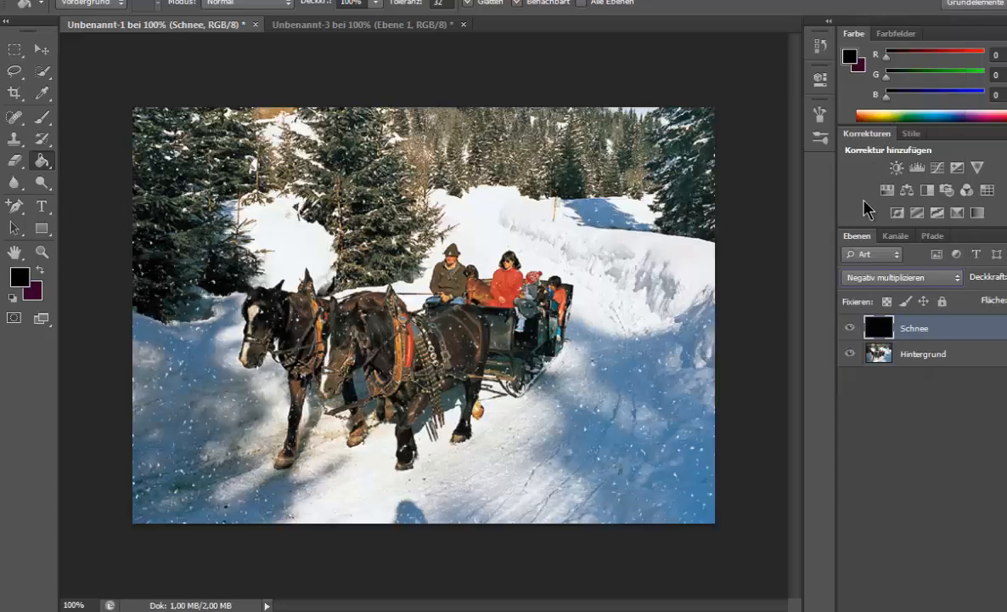
left_click(850, 326)
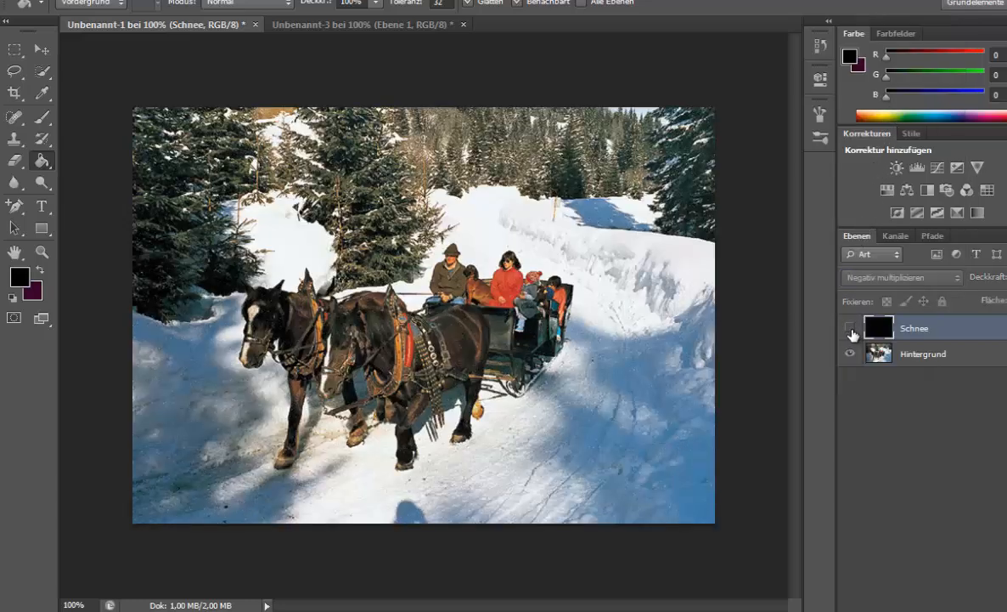
left_click(851, 328)
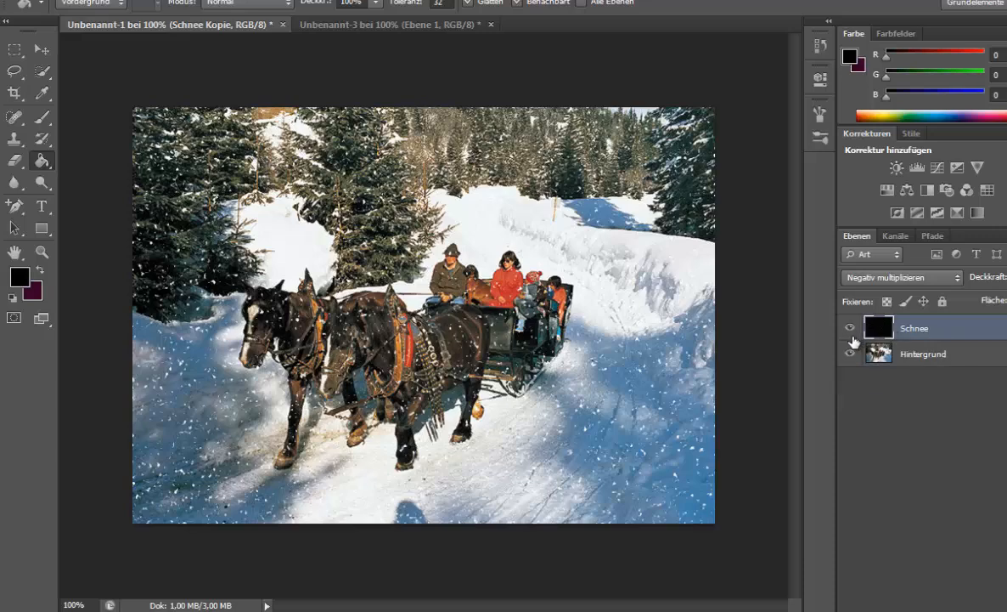
left_click(849, 328)
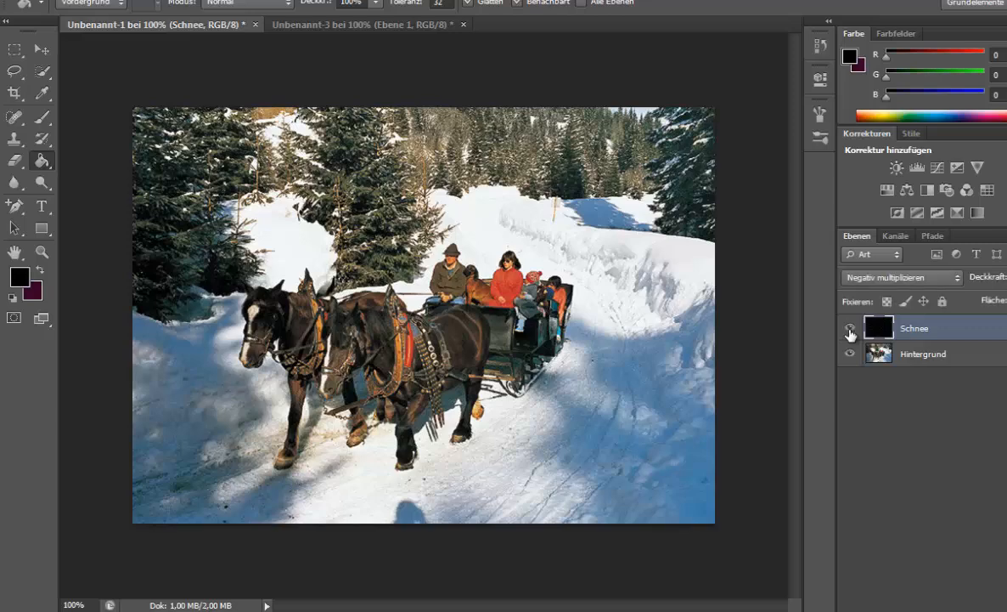
left_click(849, 328)
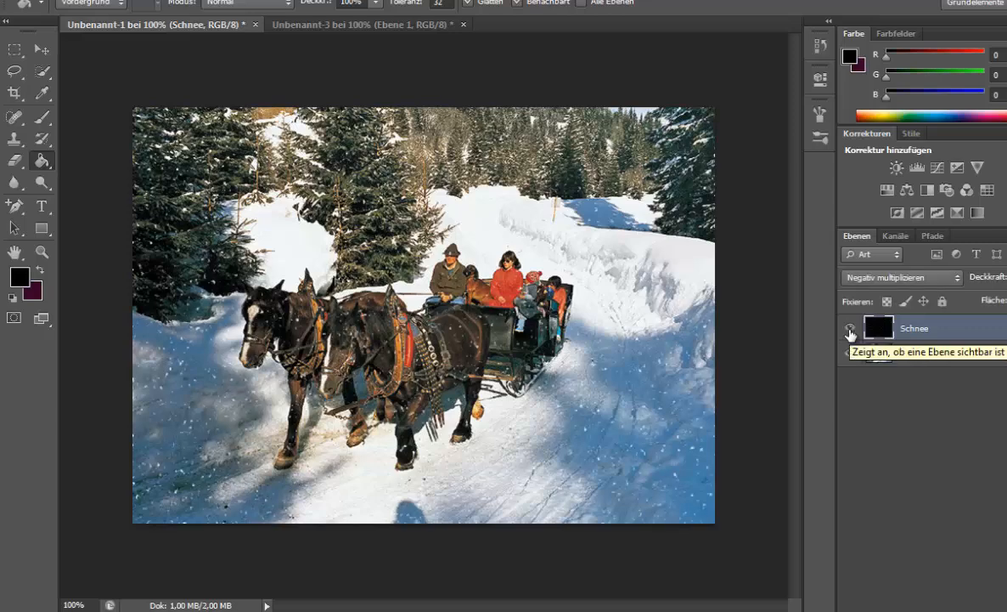